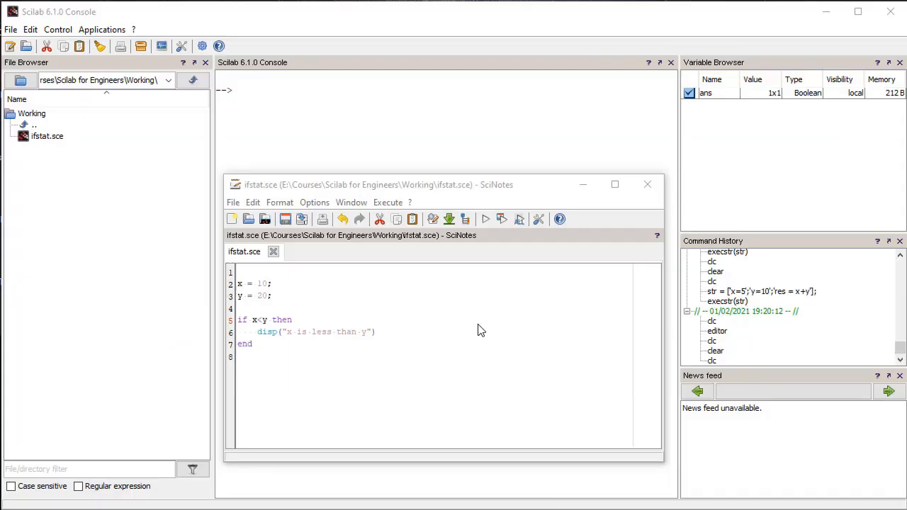
Execute ifstat.sce so the console prints "x is less than y" for x=10, y=20.
{"action": "left_click", "coordinate": [292, 319]}
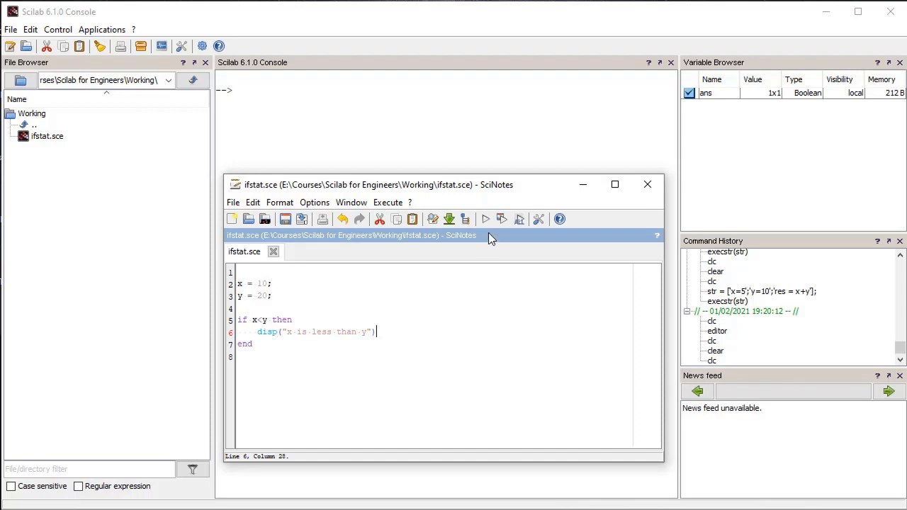
{"action": "left_click", "coordinate": [485, 219]}
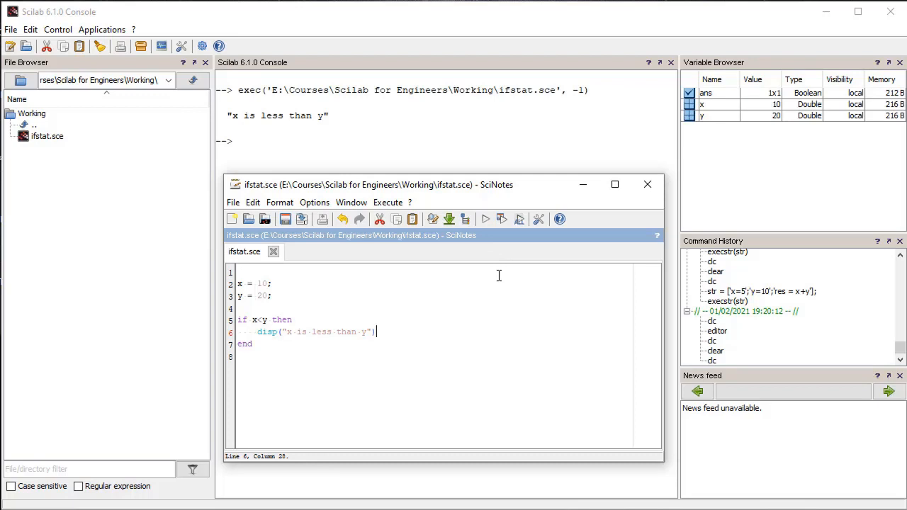
{"action": "mouse_move", "coordinate": [395, 434]}
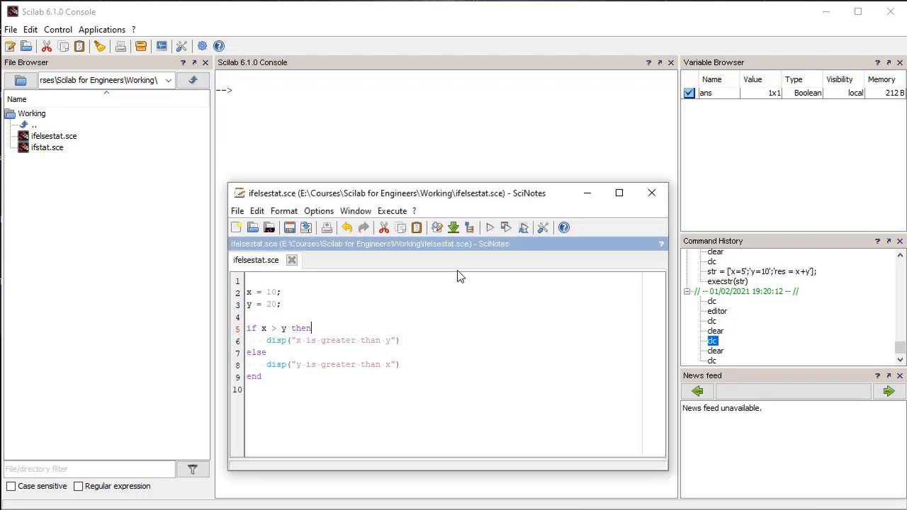
Execute ifelsestat.sce so the console prints "y is greater than x".
{"action": "left_click", "coordinate": [400, 341]}
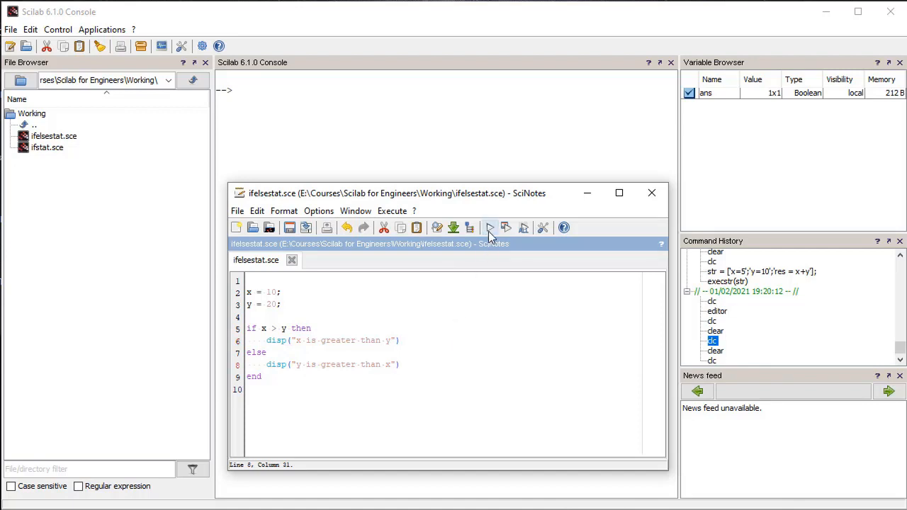
{"action": "left_click", "coordinate": [490, 227]}
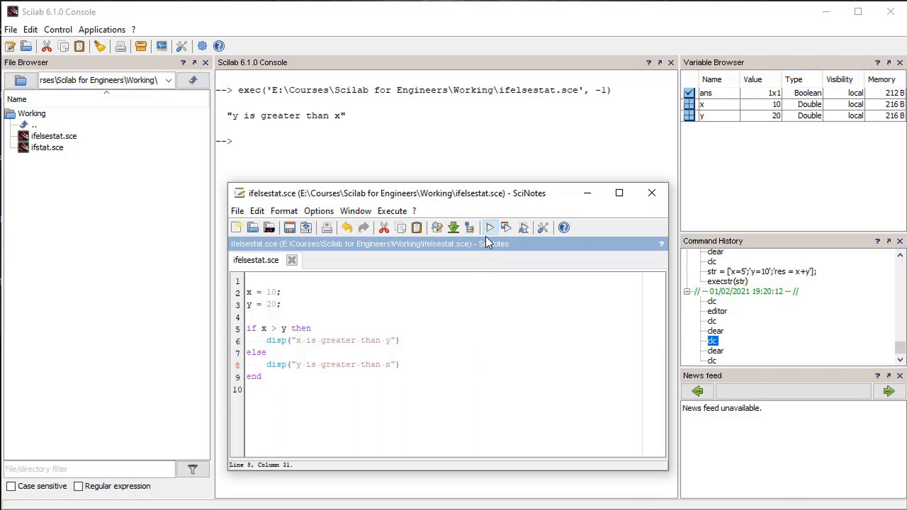
{"action": "mouse_move", "coordinate": [492, 264]}
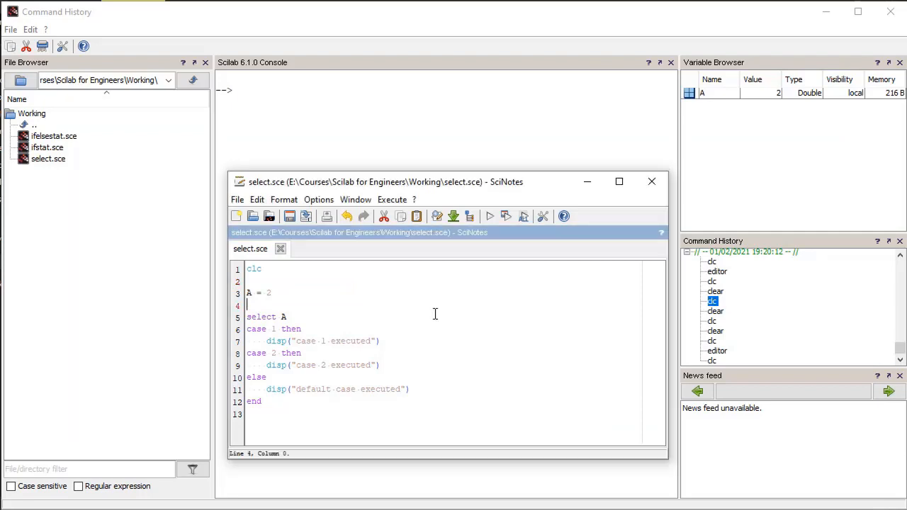
Review the case 1 lines of select.sce and execute it with A set to 2.
{"action": "left_click", "coordinate": [300, 328]}
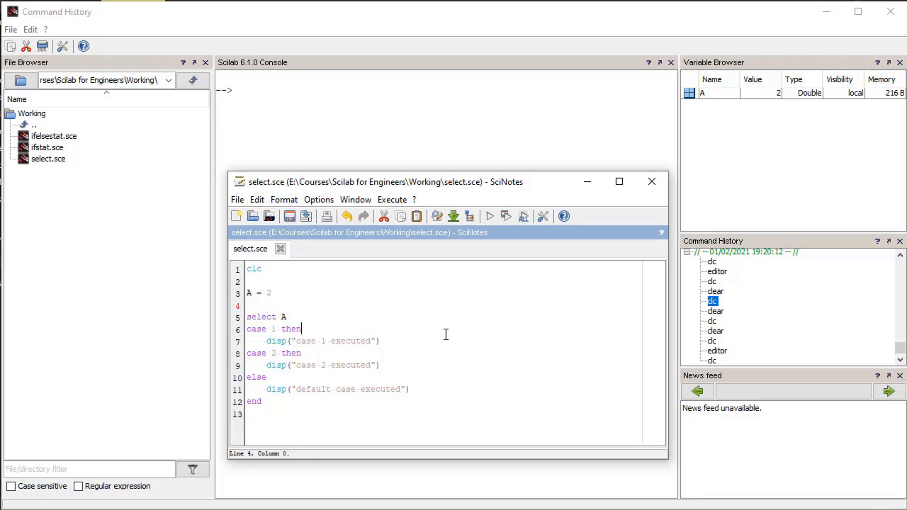
{"action": "left_click", "coordinate": [380, 341]}
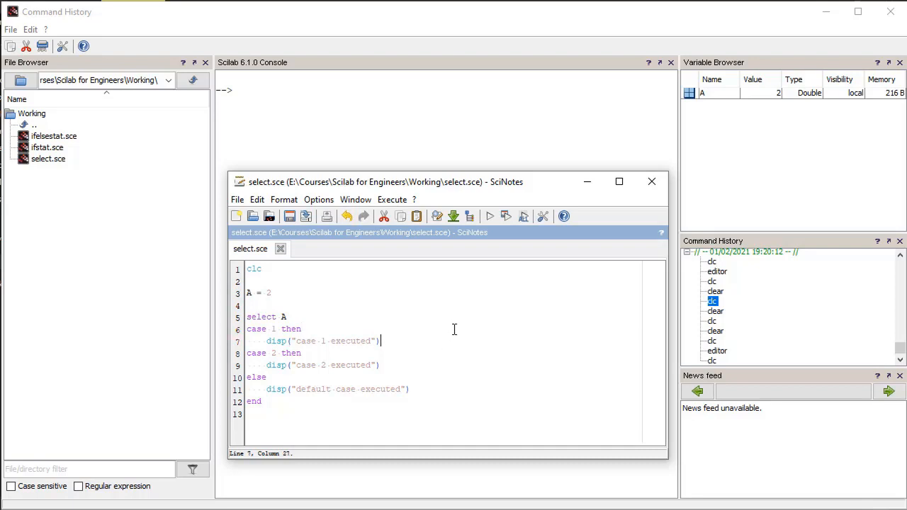
{"action": "mouse_move", "coordinate": [489, 216]}
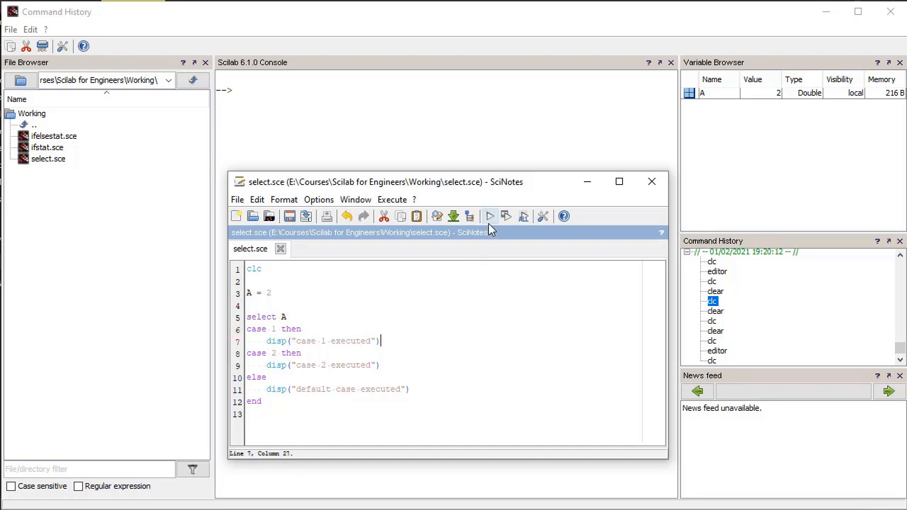
{"action": "left_click", "coordinate": [489, 217]}
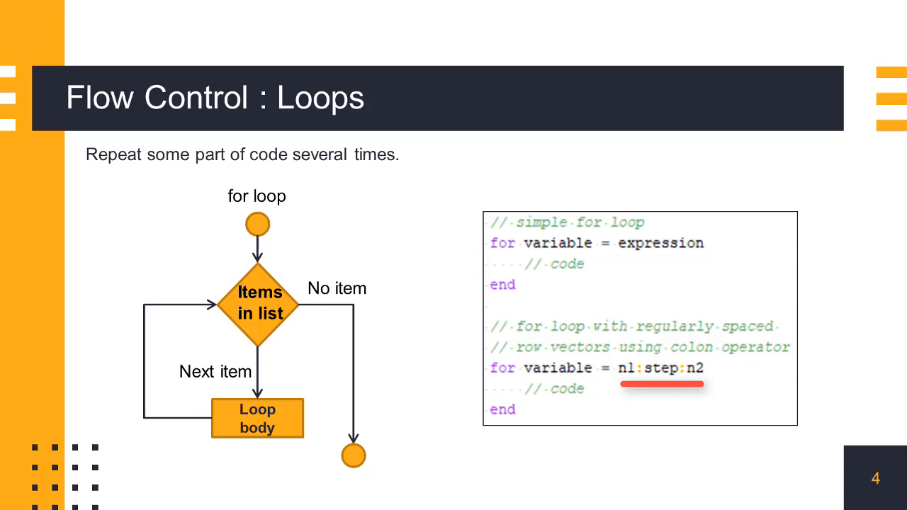
Leave the Flow Control : Loops slide and return to the Scilab editor with forloop.sce.
{"action": "left_click", "coordinate": [663, 384]}
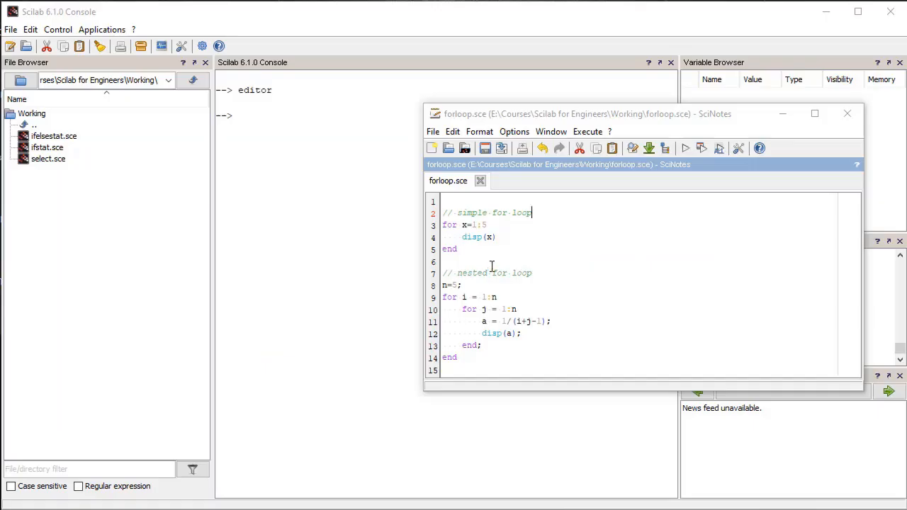
{"action": "mouse_move", "coordinate": [564, 220]}
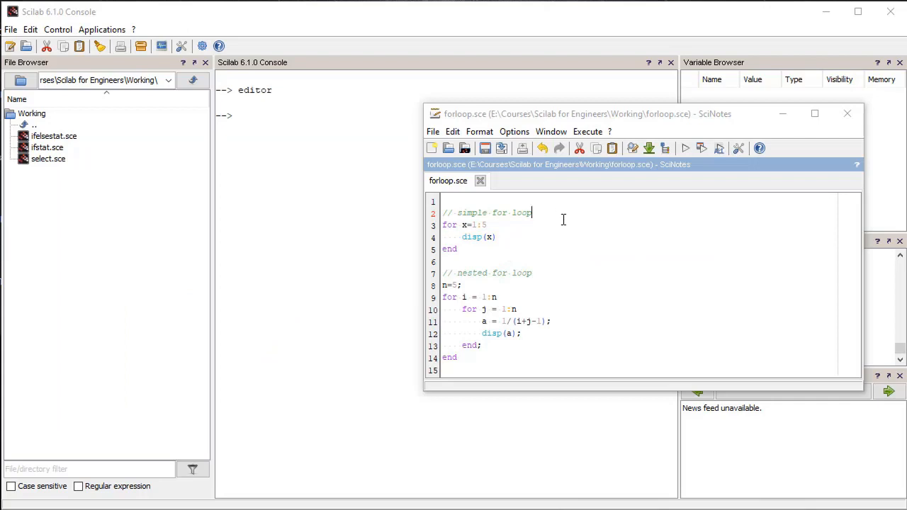
Execute forloop.sce so the console lists 1 to 5 and the nested loop's fractions.
{"action": "left_click", "coordinate": [531, 212]}
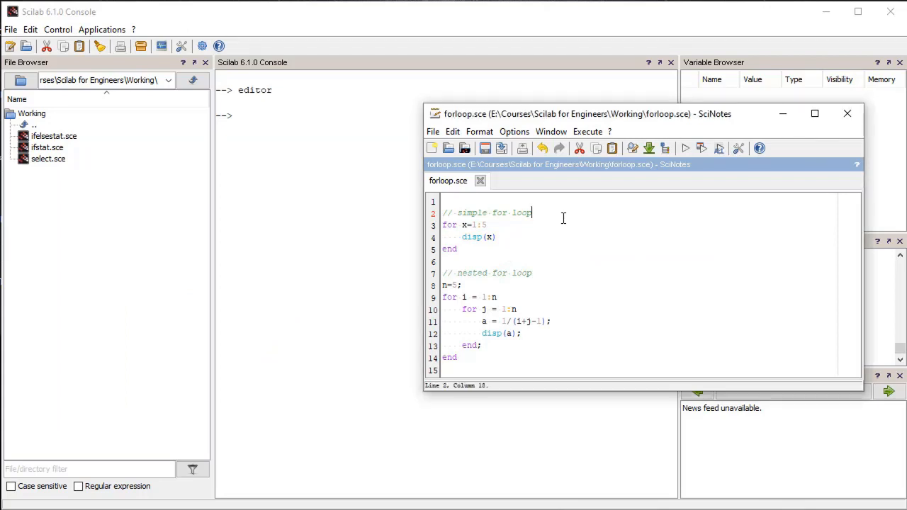
{"action": "mouse_move", "coordinate": [576, 223]}
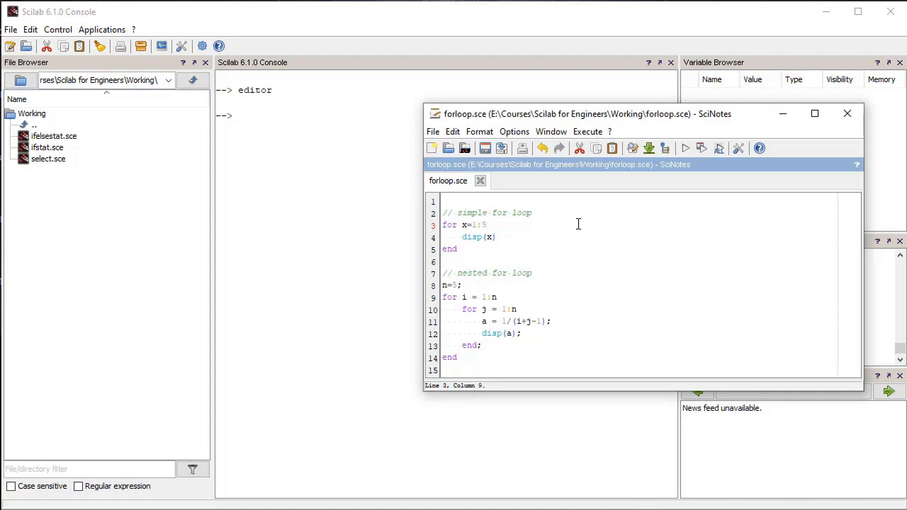
{"action": "mouse_move", "coordinate": [580, 227]}
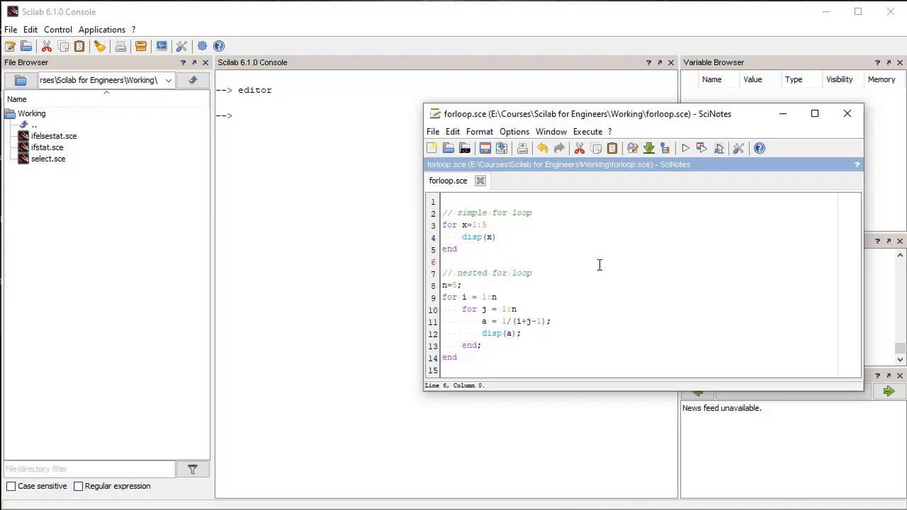
{"action": "mouse_move", "coordinate": [611, 267]}
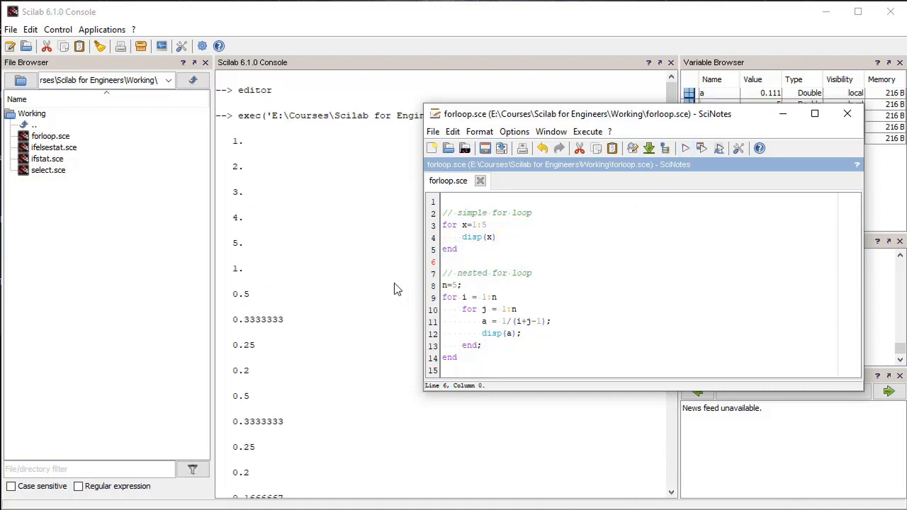
{"action": "scroll", "scroll_direction": "down", "scroll_amount": 3}
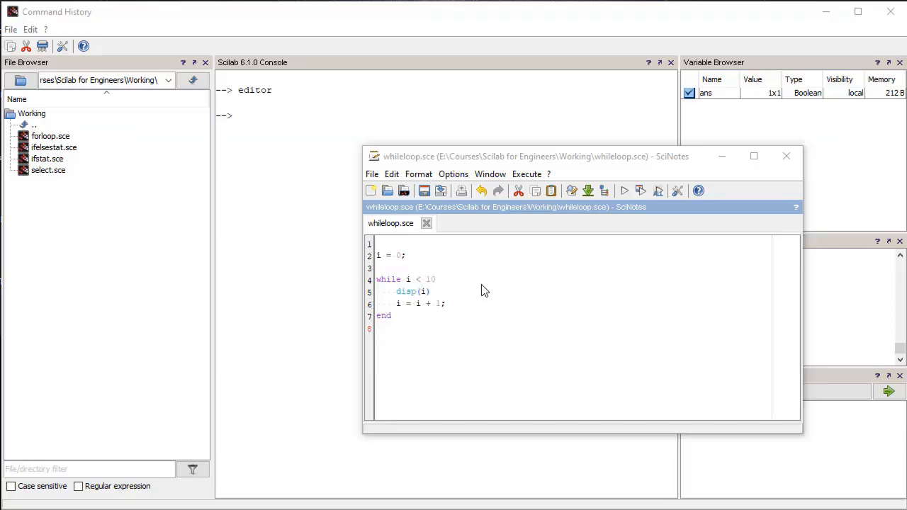
{"action": "left_click", "coordinate": [435, 279]}
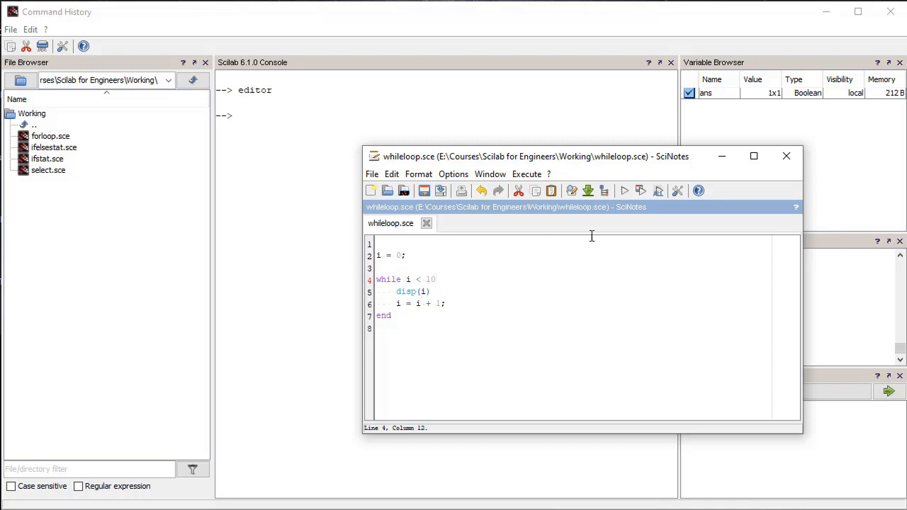
{"action": "left_click", "coordinate": [624, 191]}
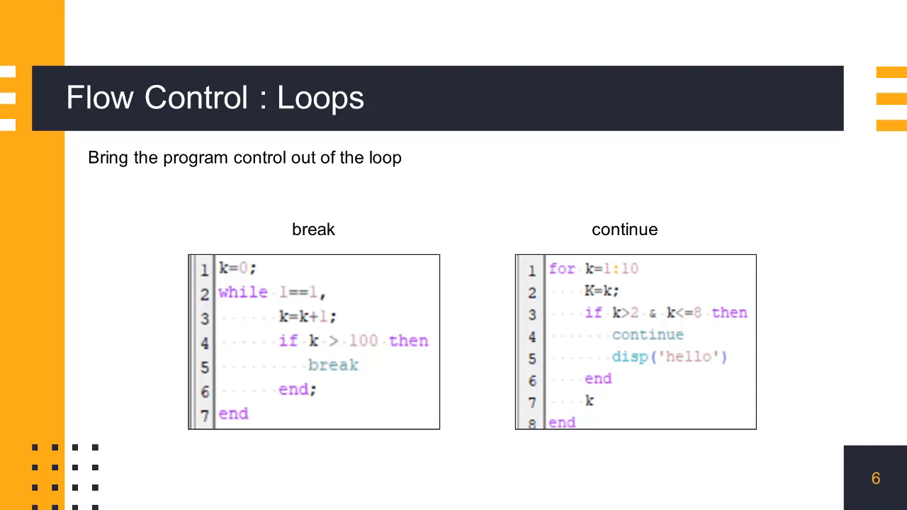
Advance from the break and continue slide to the closing Thanks! slide.
{"action": "key", "text": "right"}
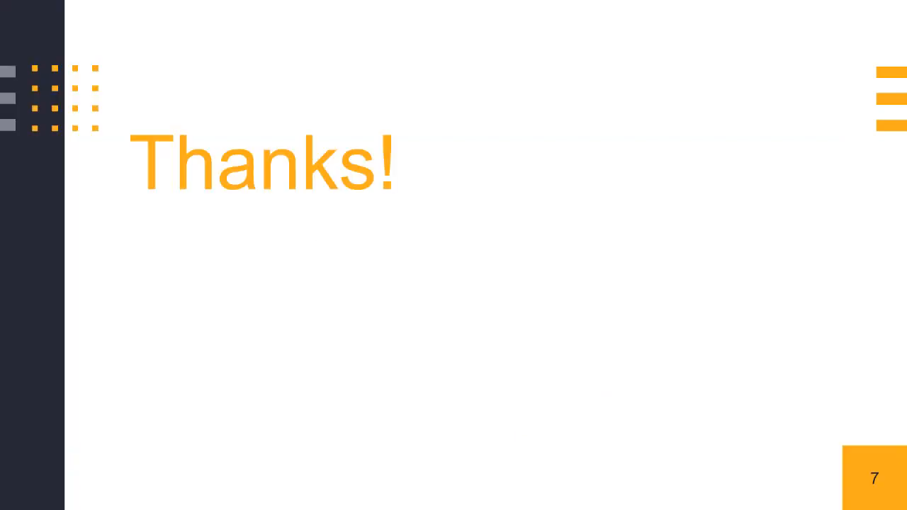